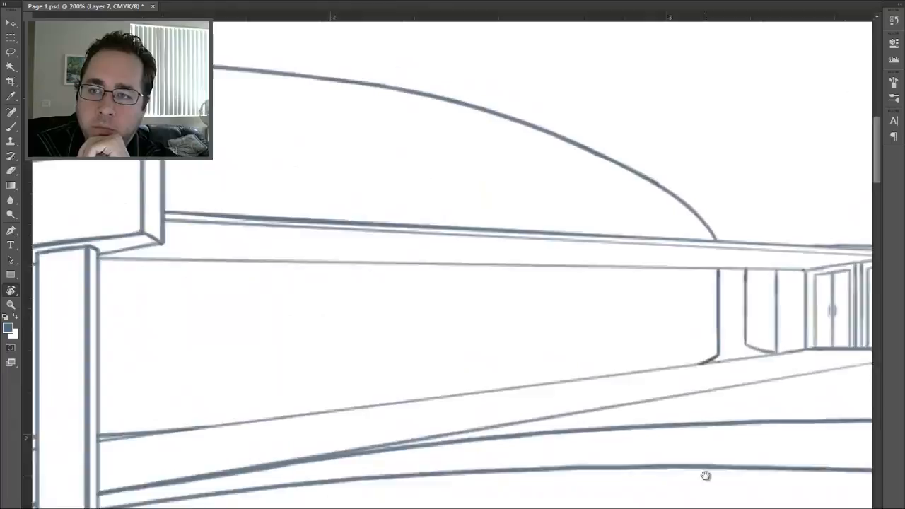
# Ink line art over the school exterior, hallway and locker panels with the Brush tool.
pyautogui.moveTo(706, 475); pyautogui.dragTo(690, 388)
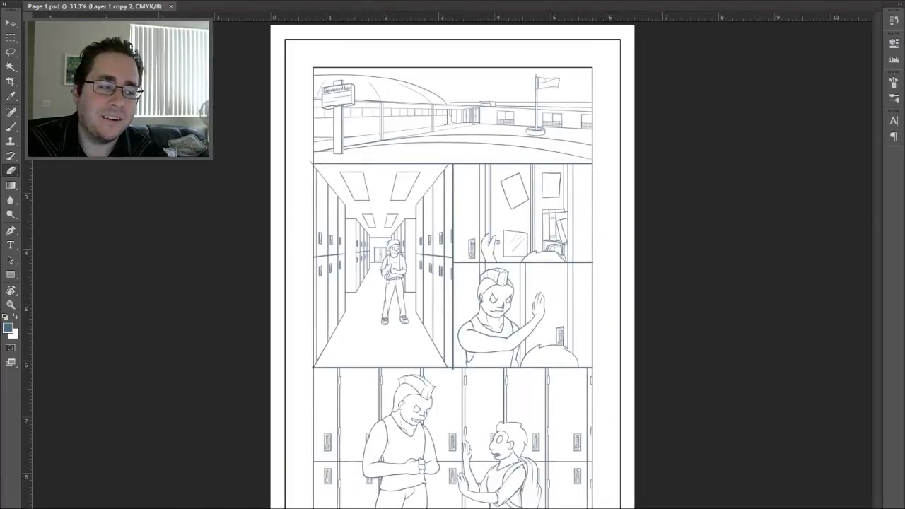
# Open the Page 2, 3, 4, 7 and 8 sketch files, leaving page 8 showing.
pyautogui.click(212, 6)
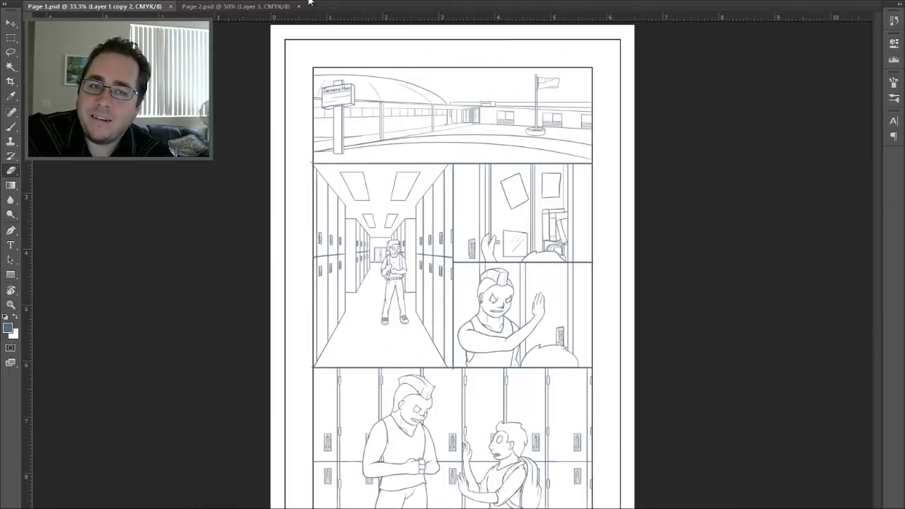
pyautogui.click(361, 6)
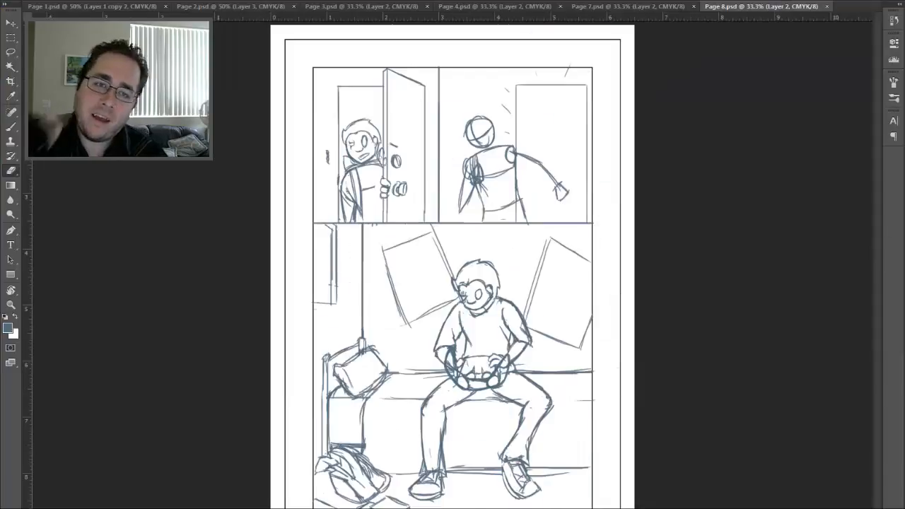
# Open later page sketches through page 22 and view page 13 at 200%.
pyautogui.click(757, 6)
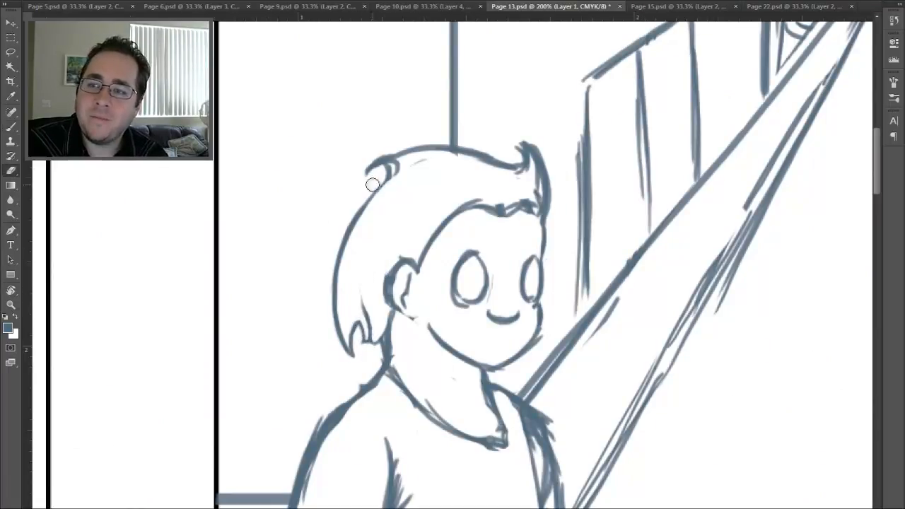
pyautogui.moveTo(372, 185); pyautogui.dragTo(424, 148)
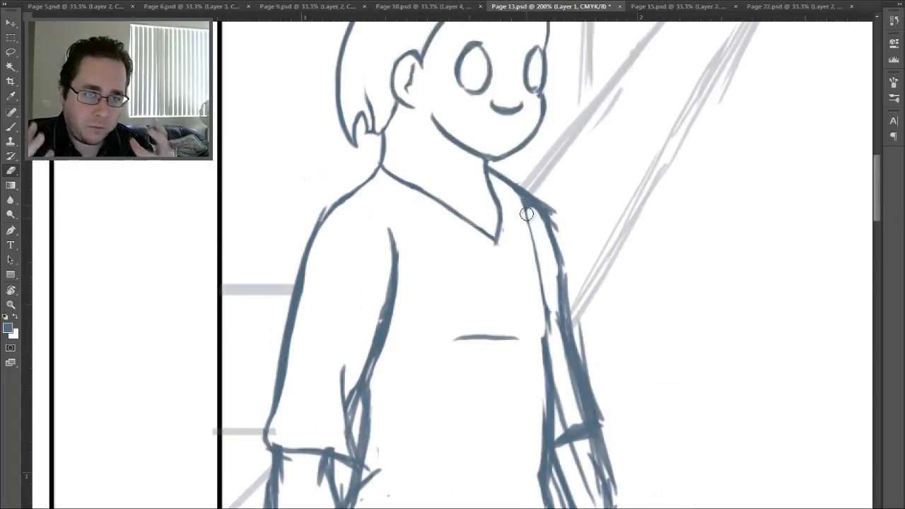
pyautogui.scroll(-3)
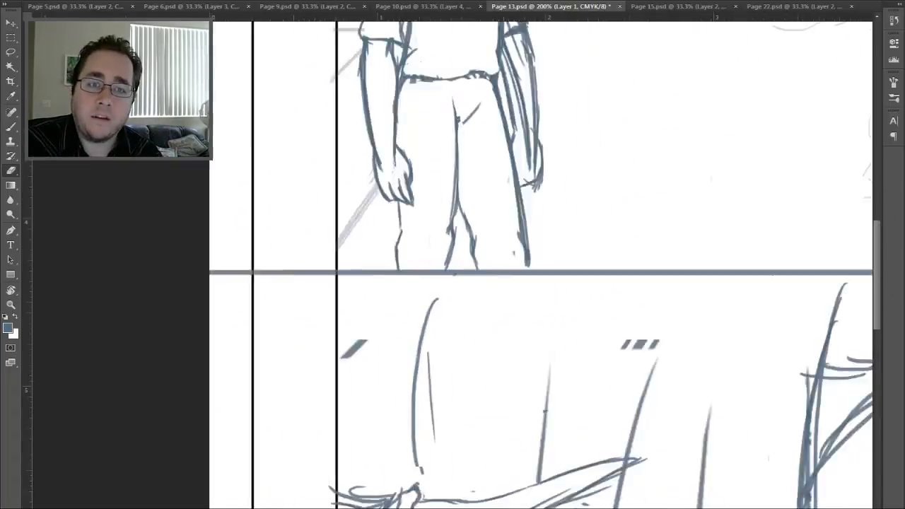